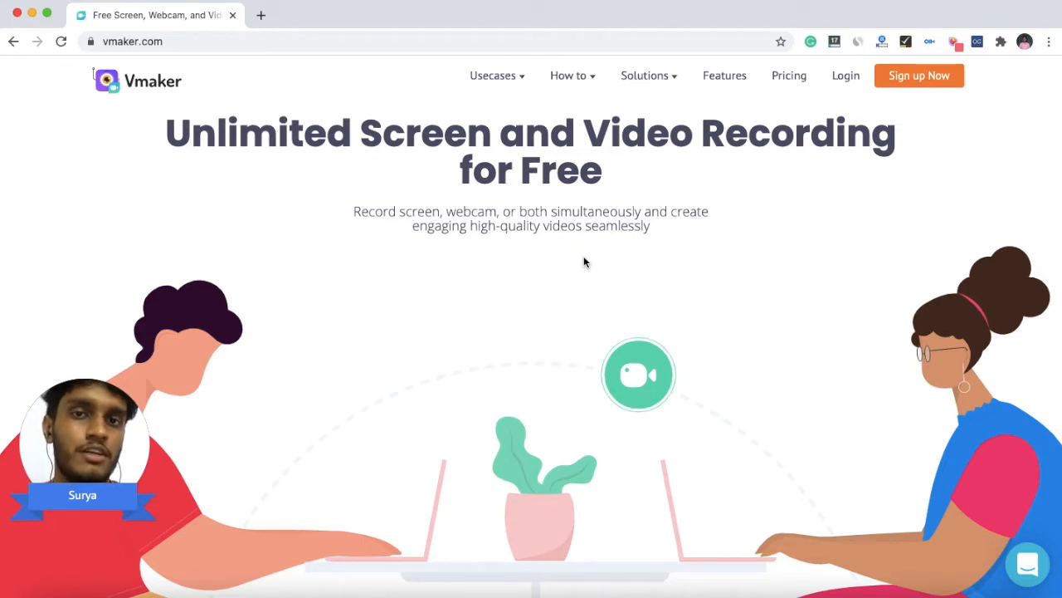
# In a new tab, reach the Chrome Web Store and search for 'vmaker'.
pyautogui.click(493, 77)
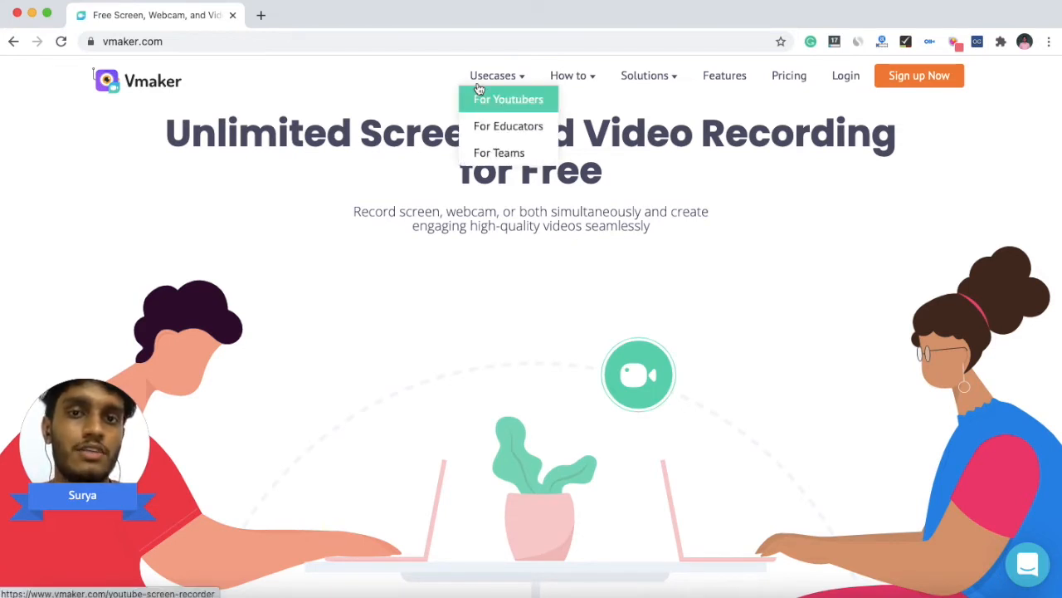
pyautogui.moveTo(261, 15)
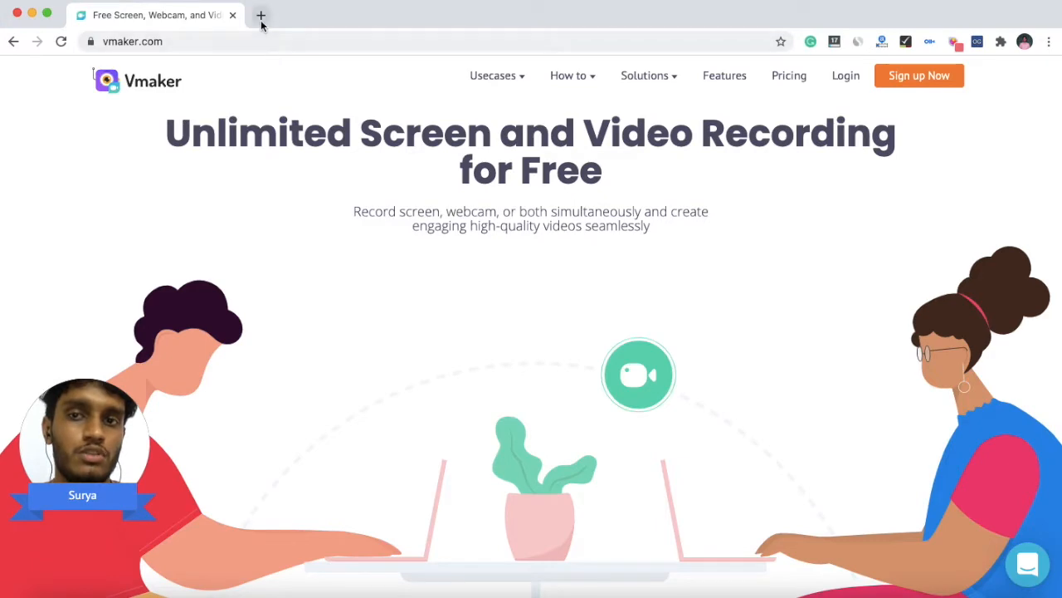
pyautogui.click(261, 15)
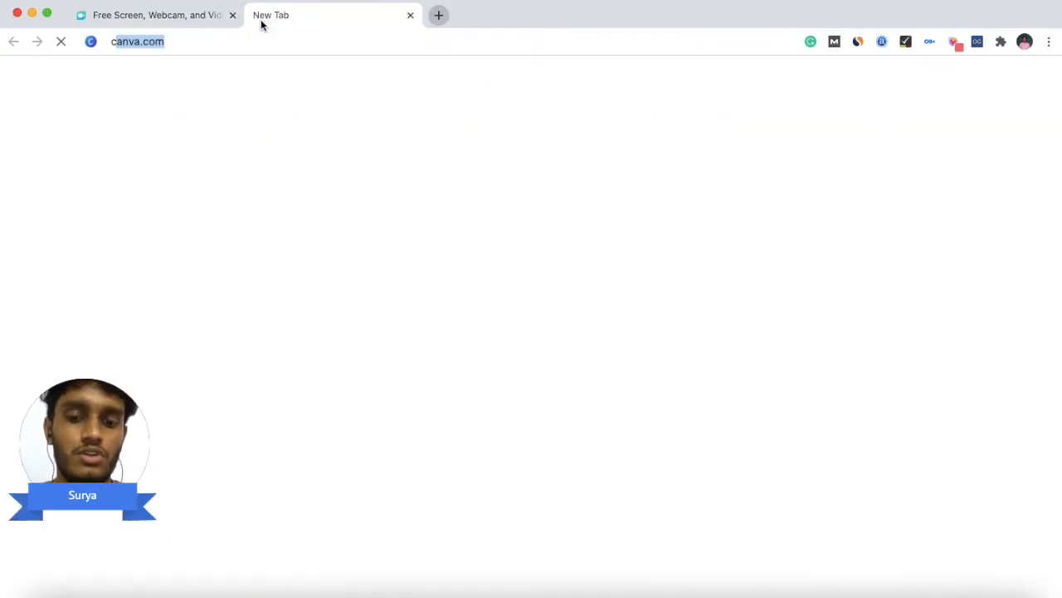
pyautogui.write('chrome web store')
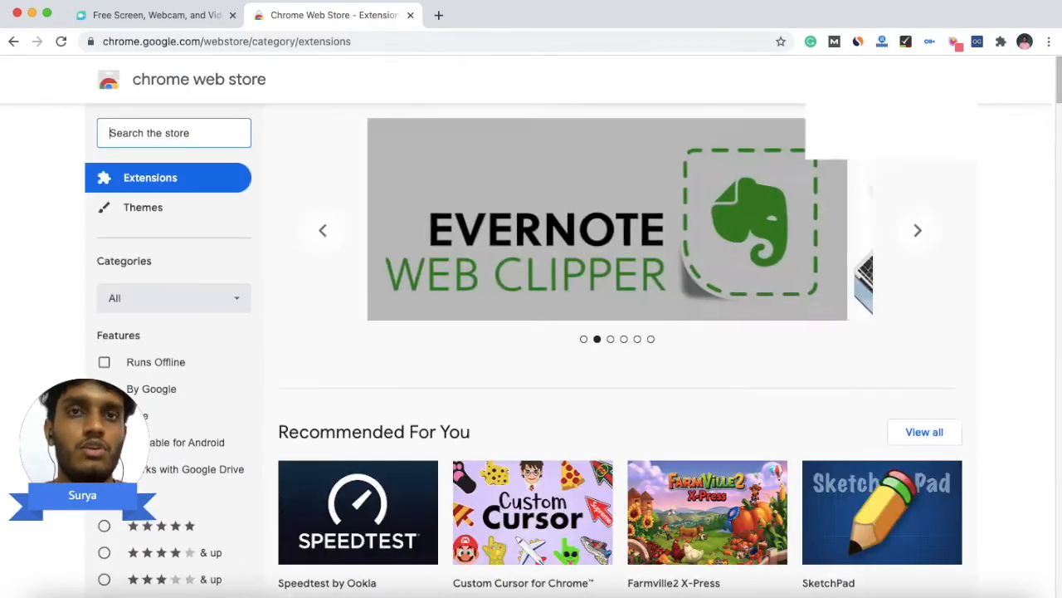
pyautogui.write('vm')
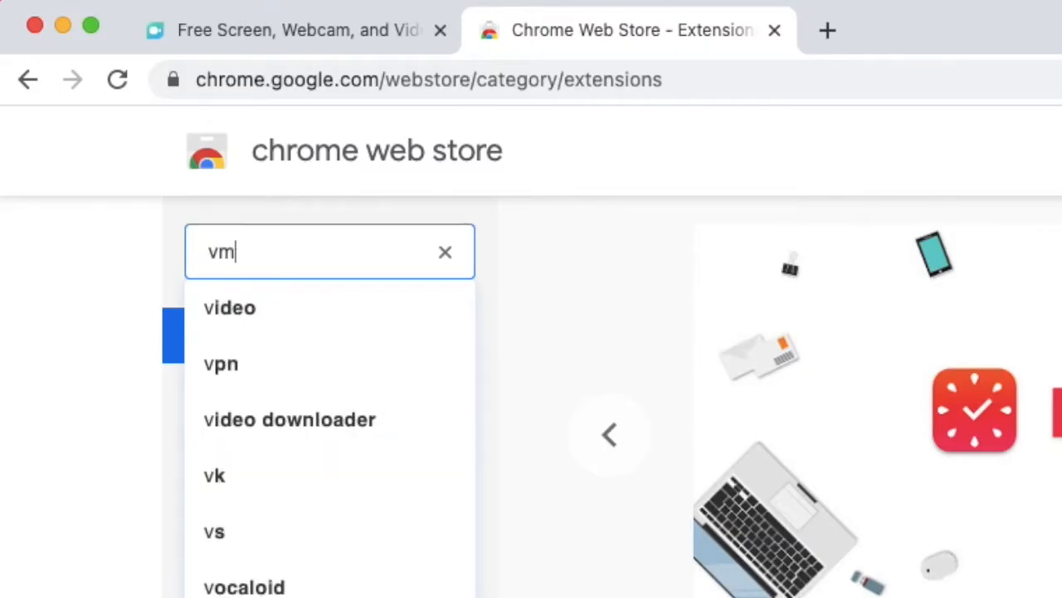
pyautogui.write('aker')
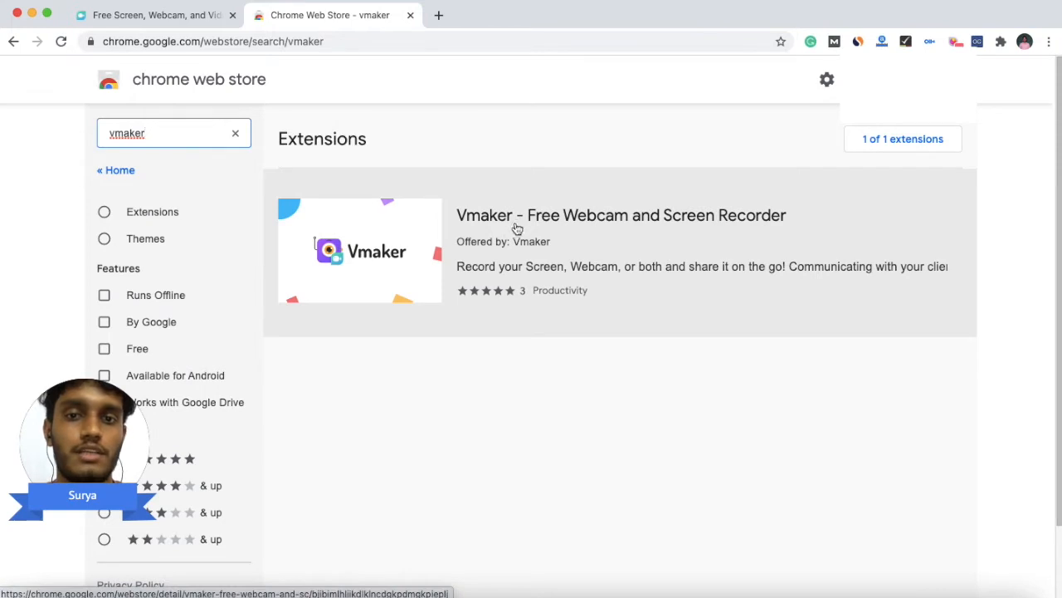
# Add the Vmaker - Free Webcam and Screen Recorder extension to Chrome, accepting its permissions.
pyautogui.click(621, 216)
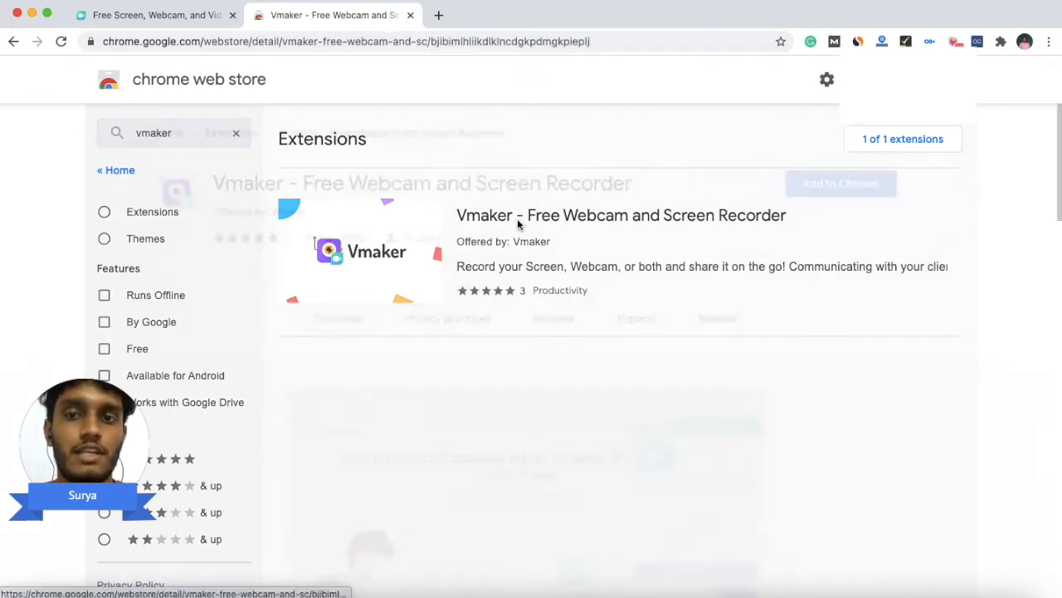
pyautogui.click(620, 214)
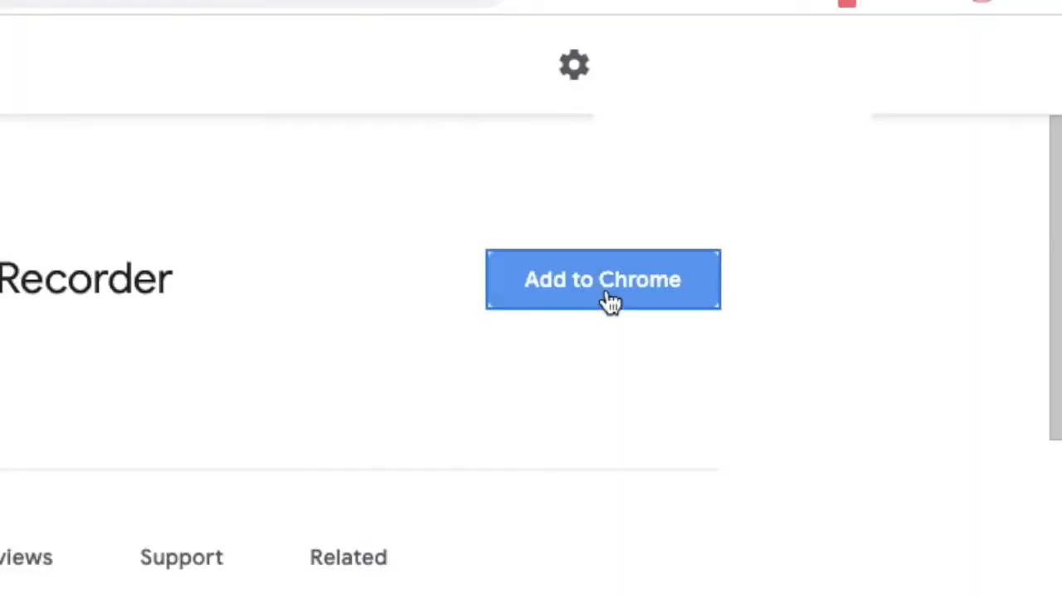
pyautogui.click(602, 278)
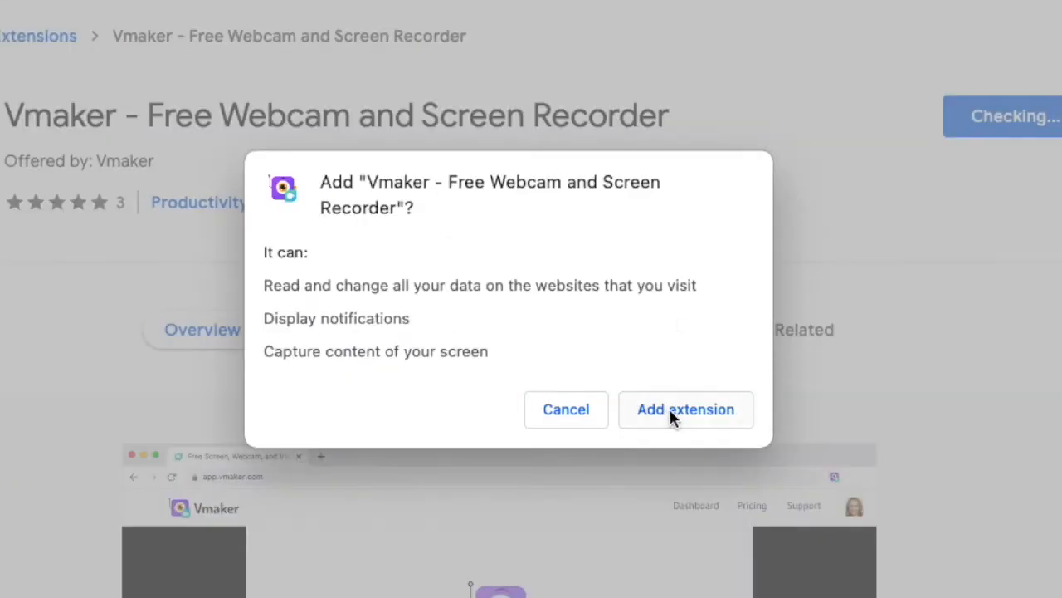
pyautogui.click(685, 409)
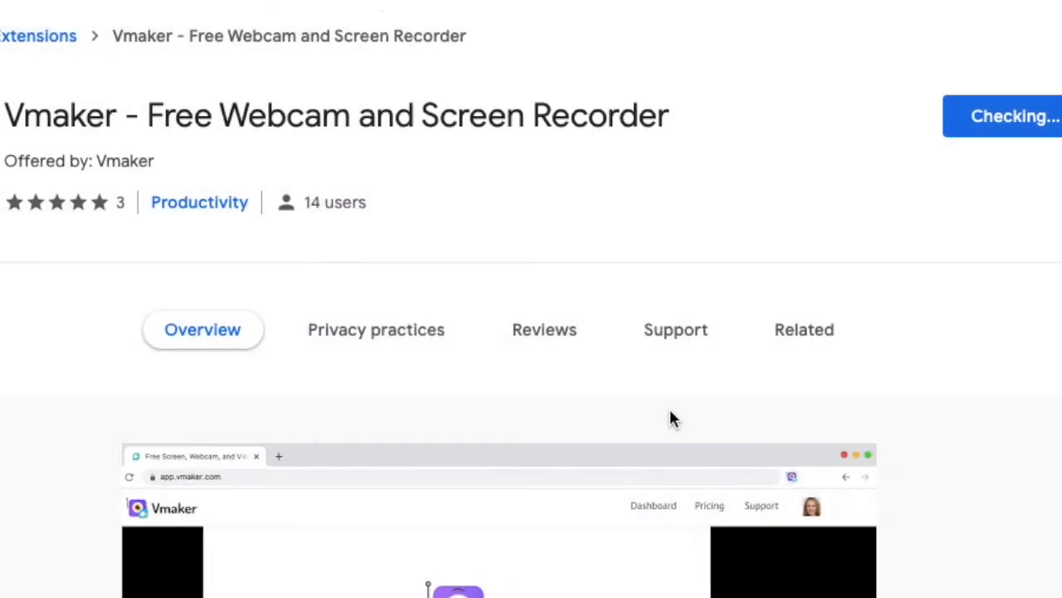
pyautogui.click(1001, 117)
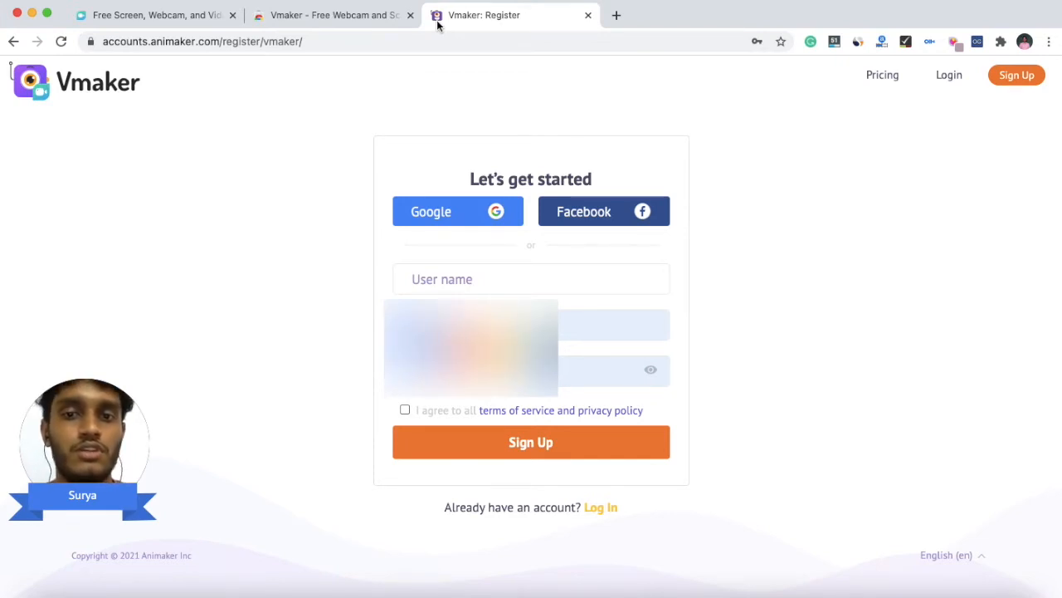
# Submit the Vmaker sign-up form with name, email, password and terms accepted.
pyautogui.click(531, 442)
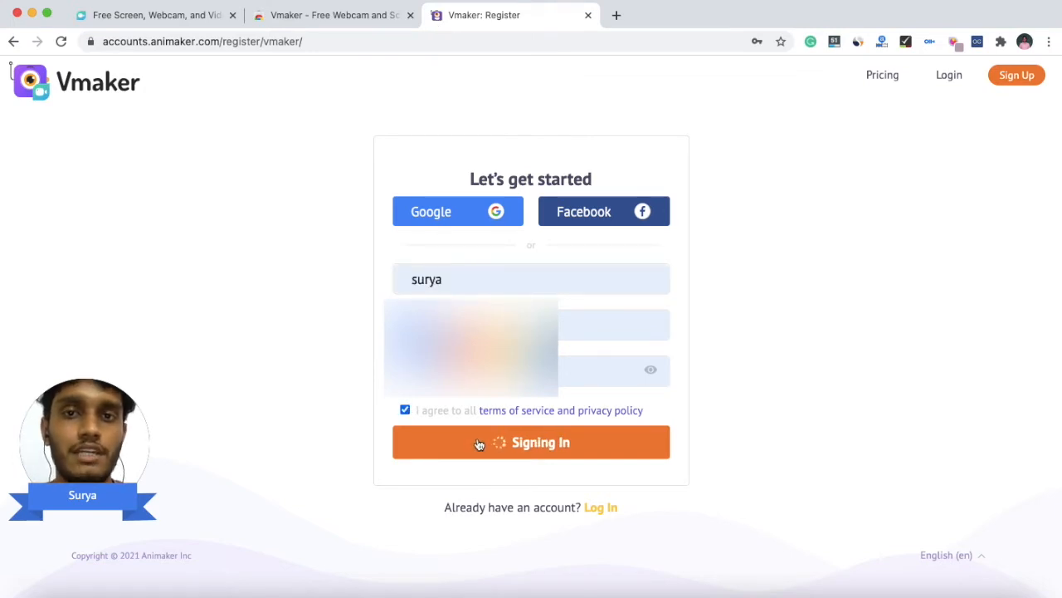
pyautogui.click(531, 441)
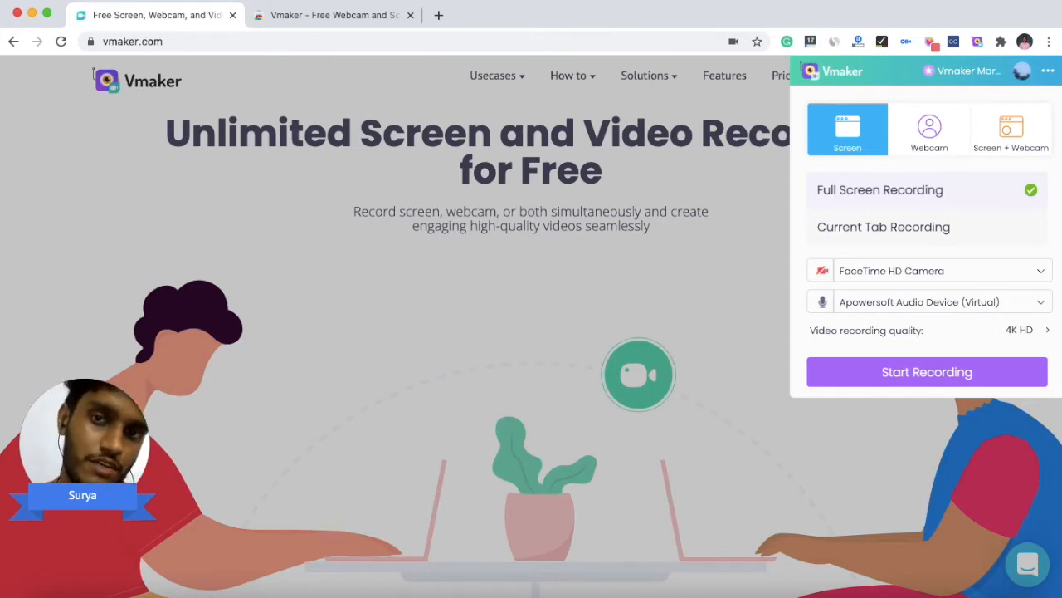
# Select the FaceTime HD Camera as the recording camera.
pyautogui.click(930, 269)
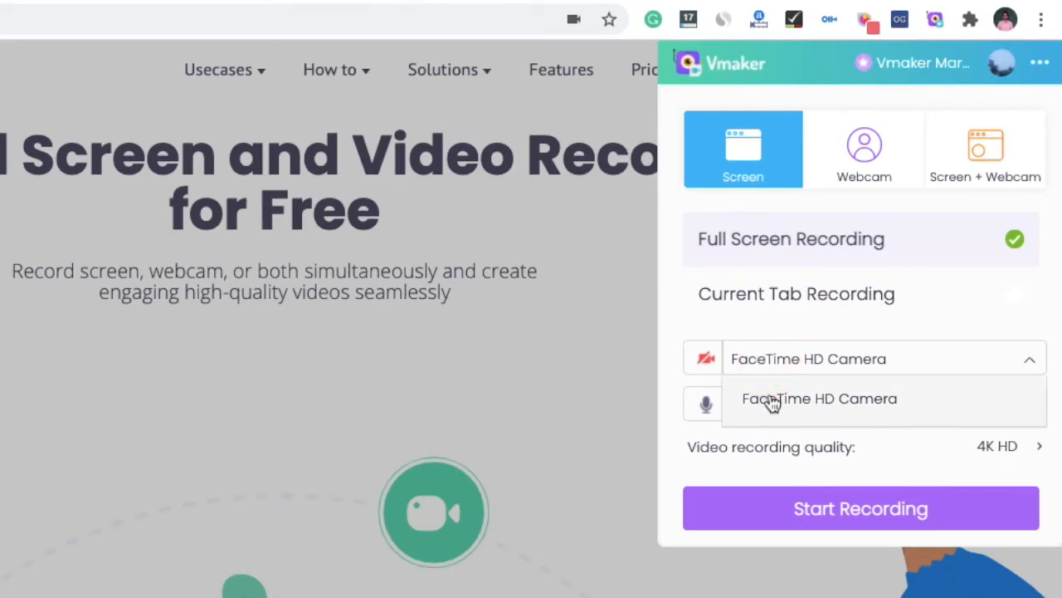
pyautogui.click(872, 405)
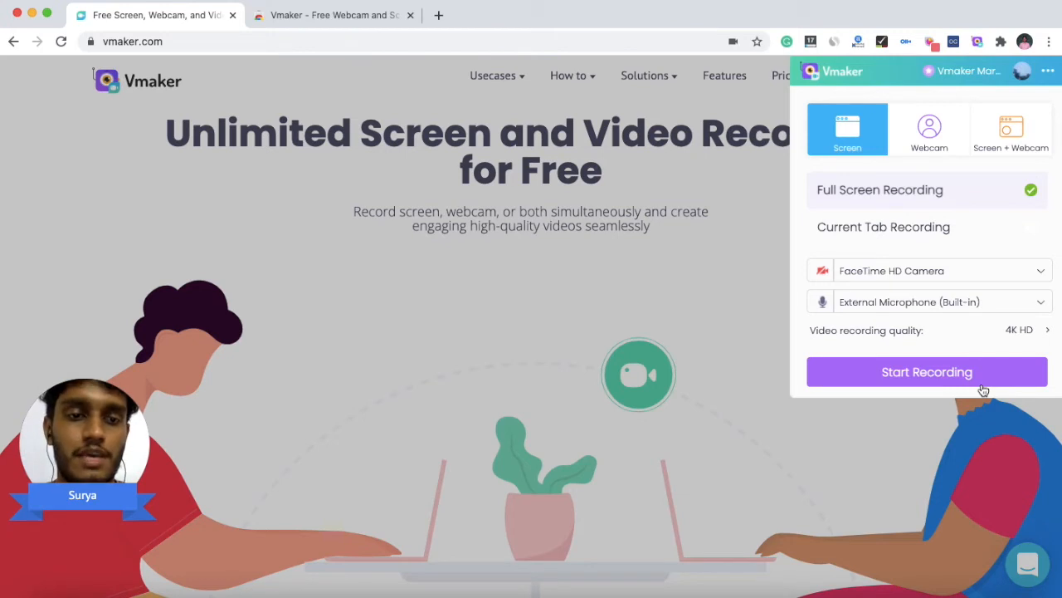
pyautogui.moveTo(955, 380)
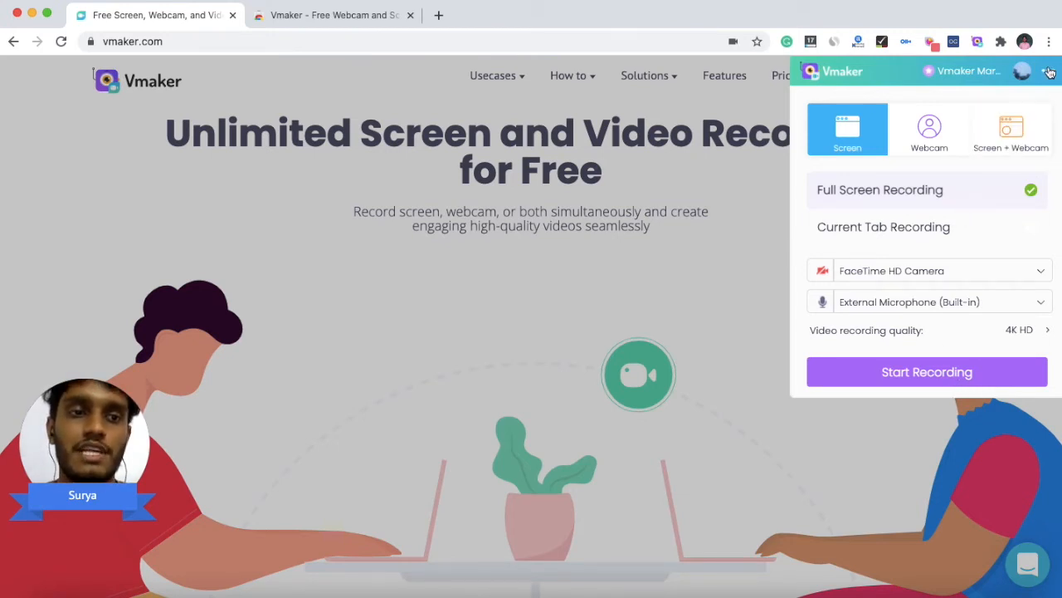
# Enable the Show control menu option in Vmaker preferences.
pyautogui.click(1049, 69)
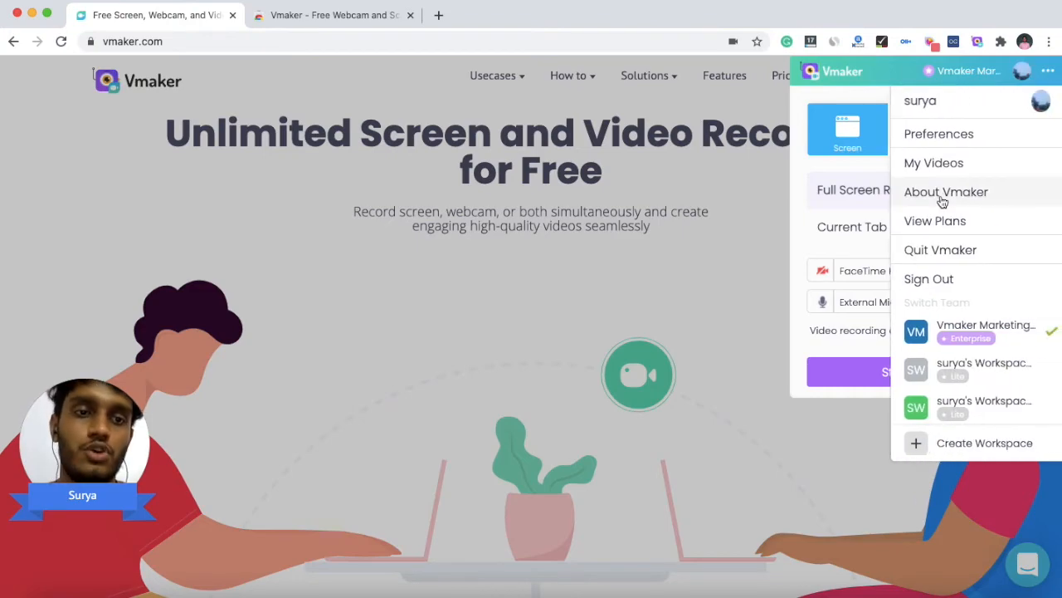
pyautogui.click(940, 133)
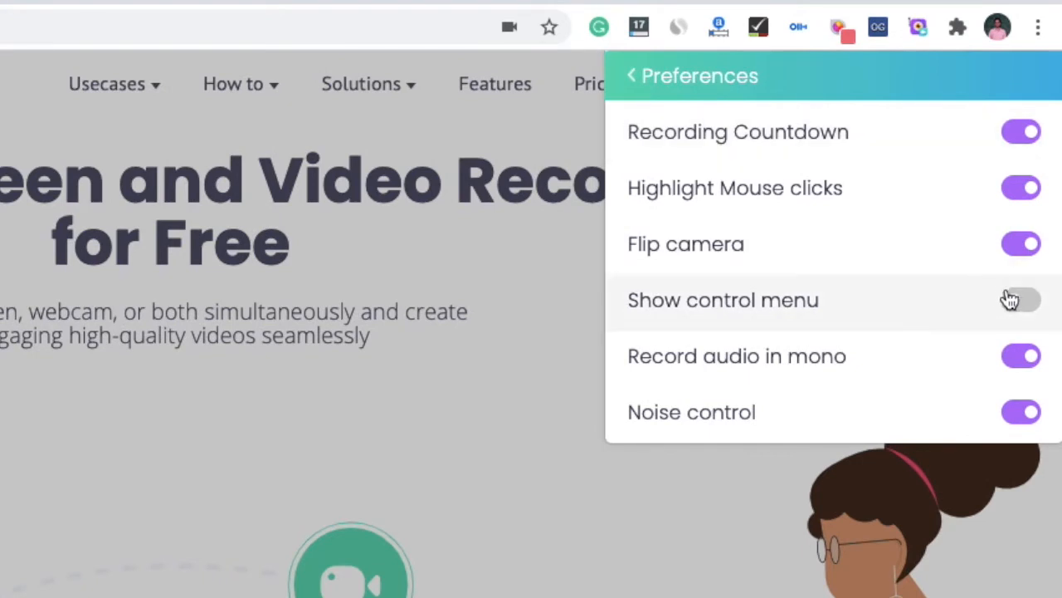
pyautogui.click(1022, 299)
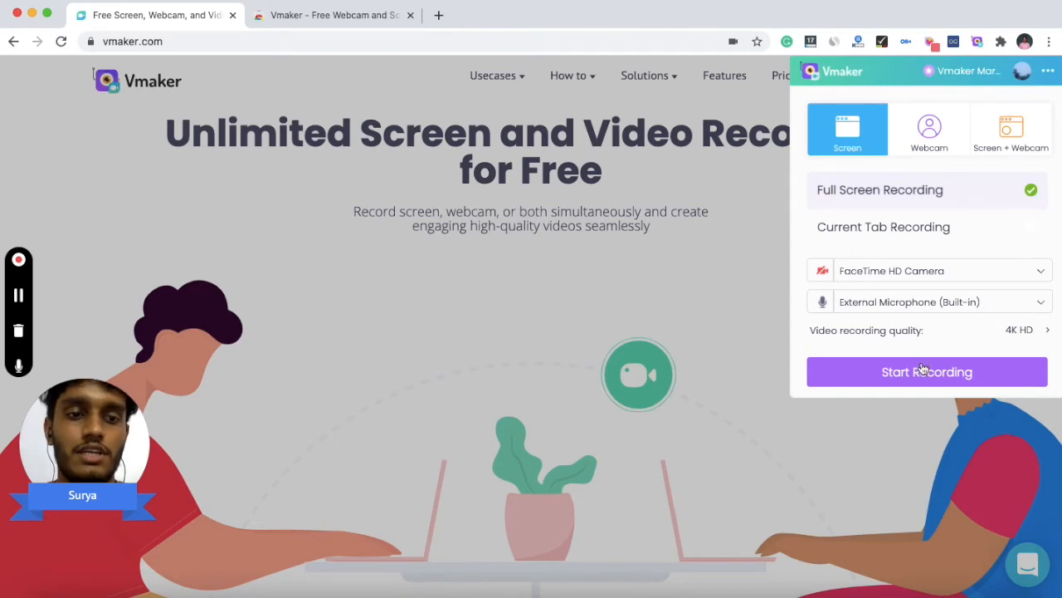
pyautogui.moveTo(940, 271)
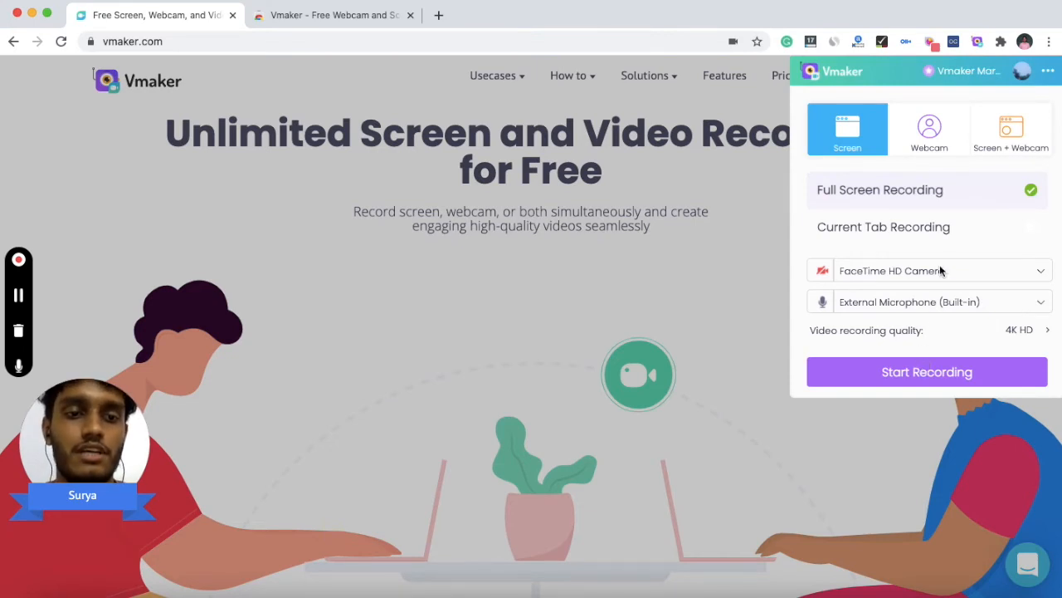
# Start recording the entire screen and hide the recorder panel.
pyautogui.click(926, 372)
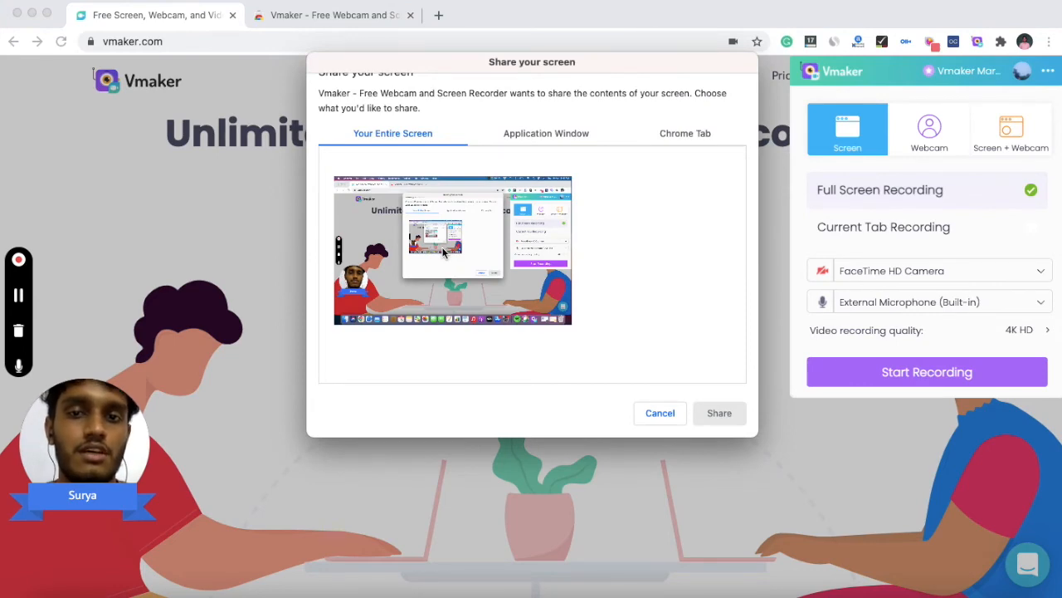
pyautogui.click(719, 412)
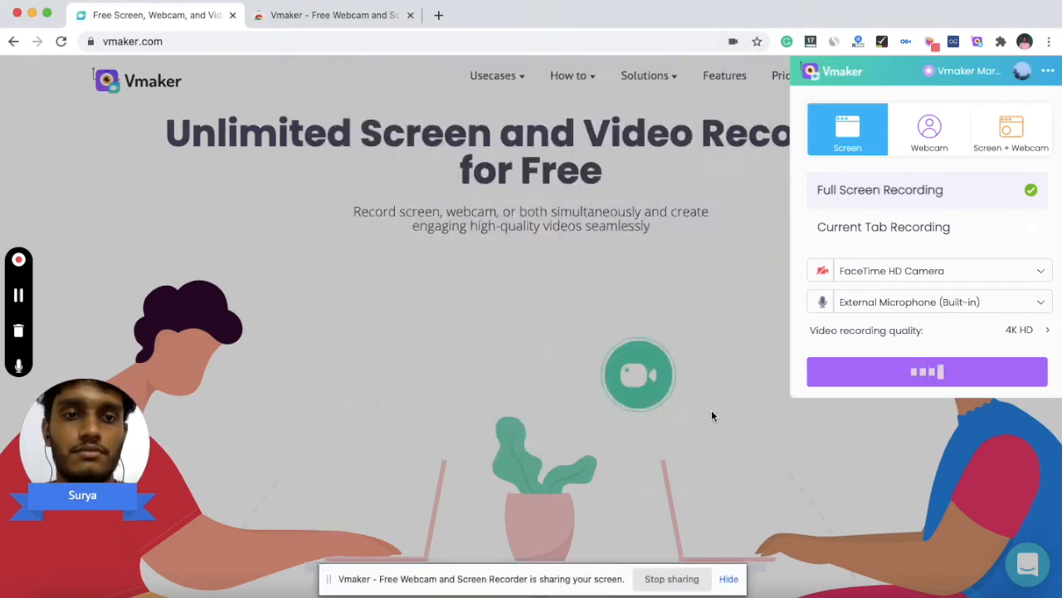
pyautogui.click(926, 372)
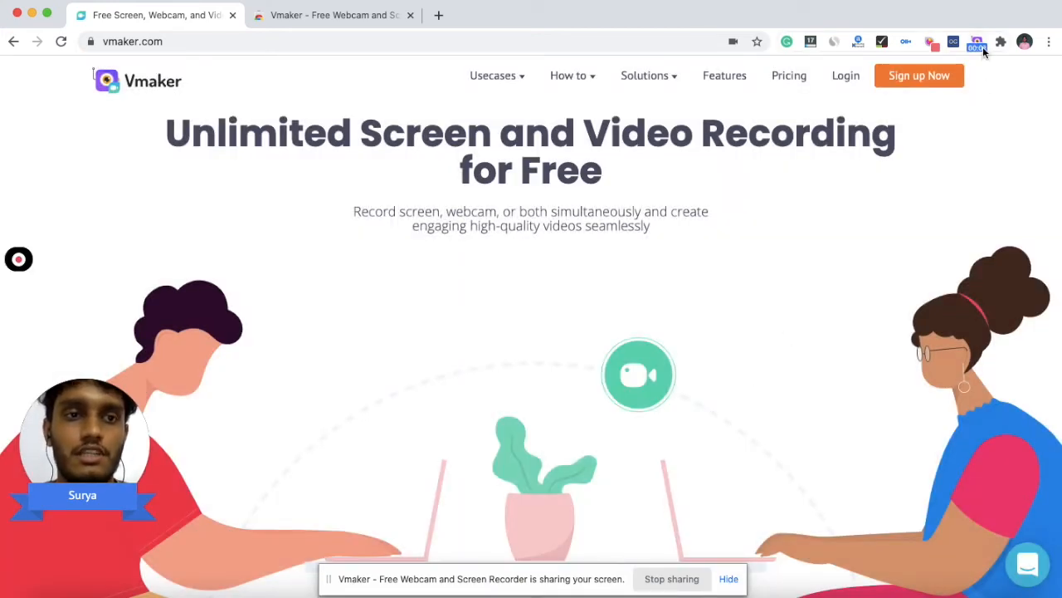
pyautogui.moveTo(943, 224)
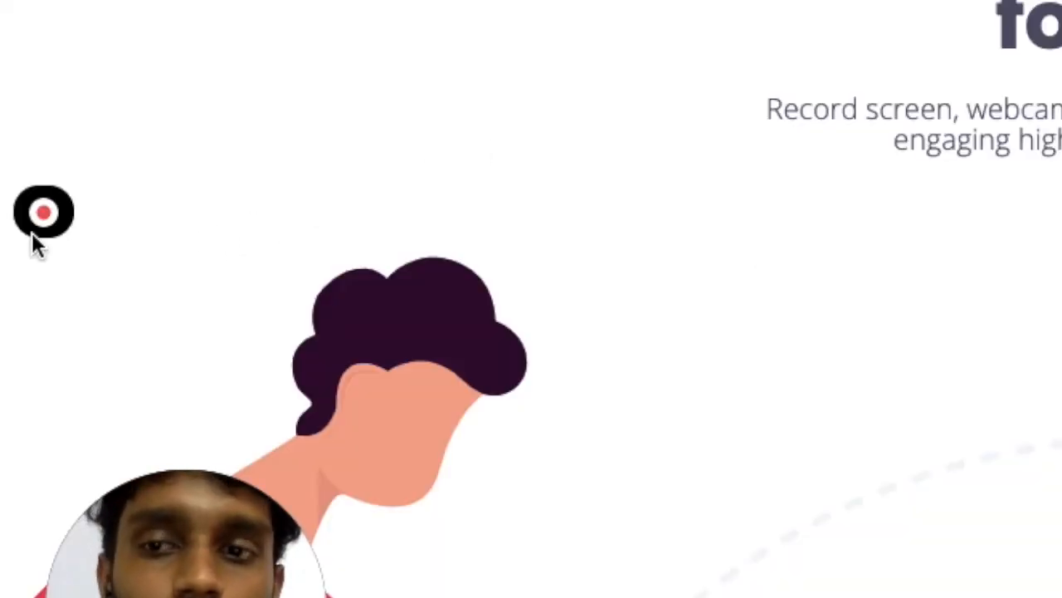
pyautogui.click(43, 212)
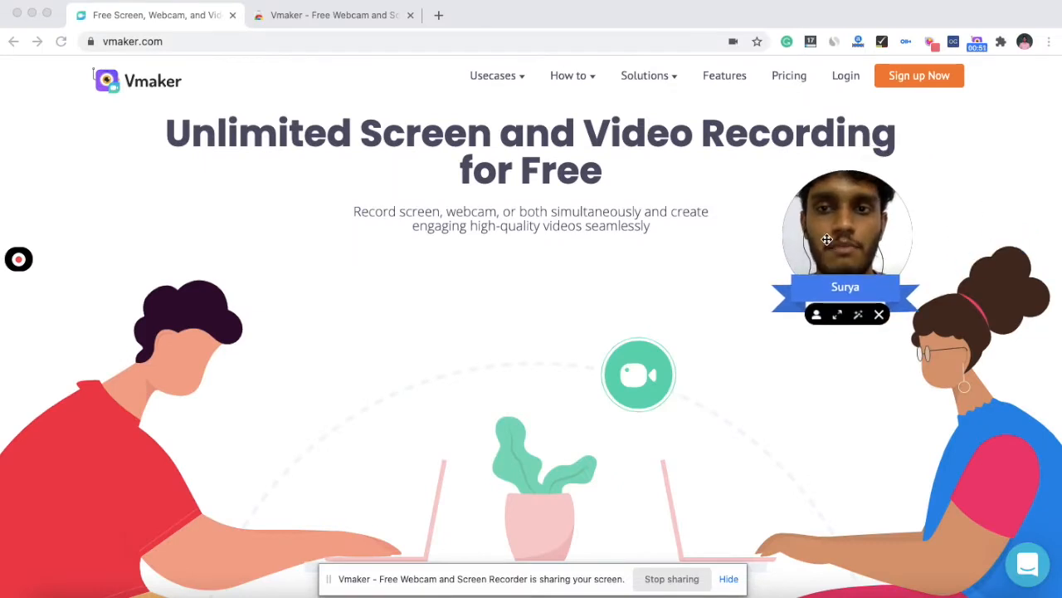
# Move the webcam bubble to the upper right, then stop the recording so it uploads.
pyautogui.moveTo(845, 241); pyautogui.dragTo(965, 196)
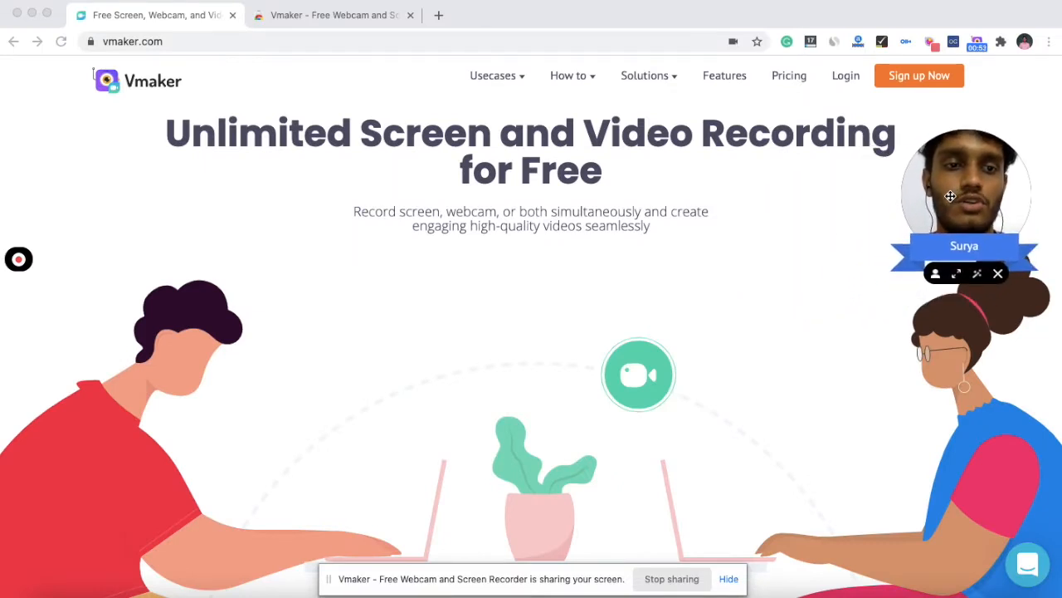
pyautogui.scroll(-3)
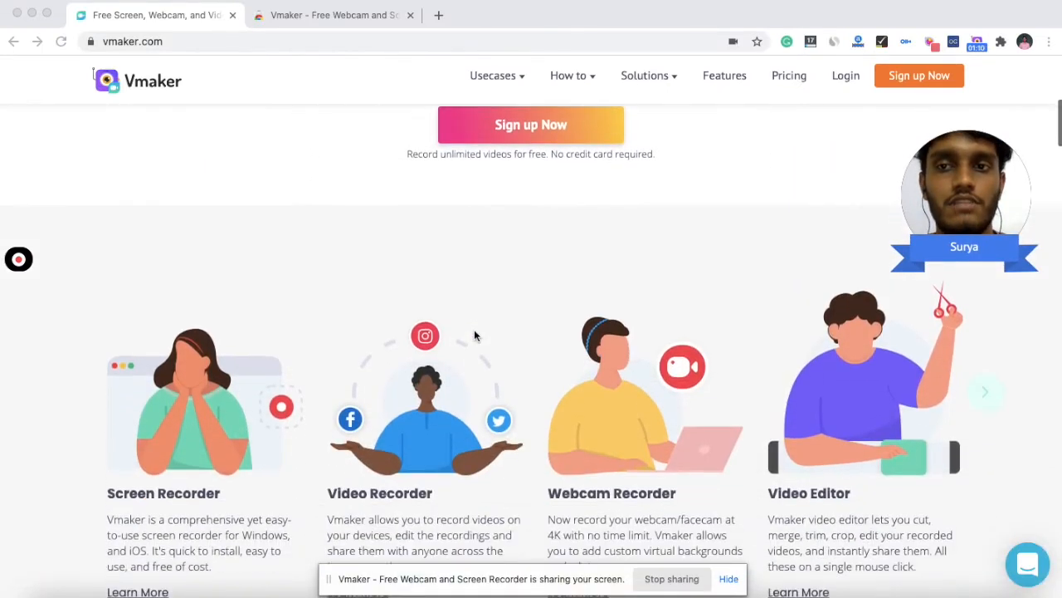
pyautogui.scroll(-3)
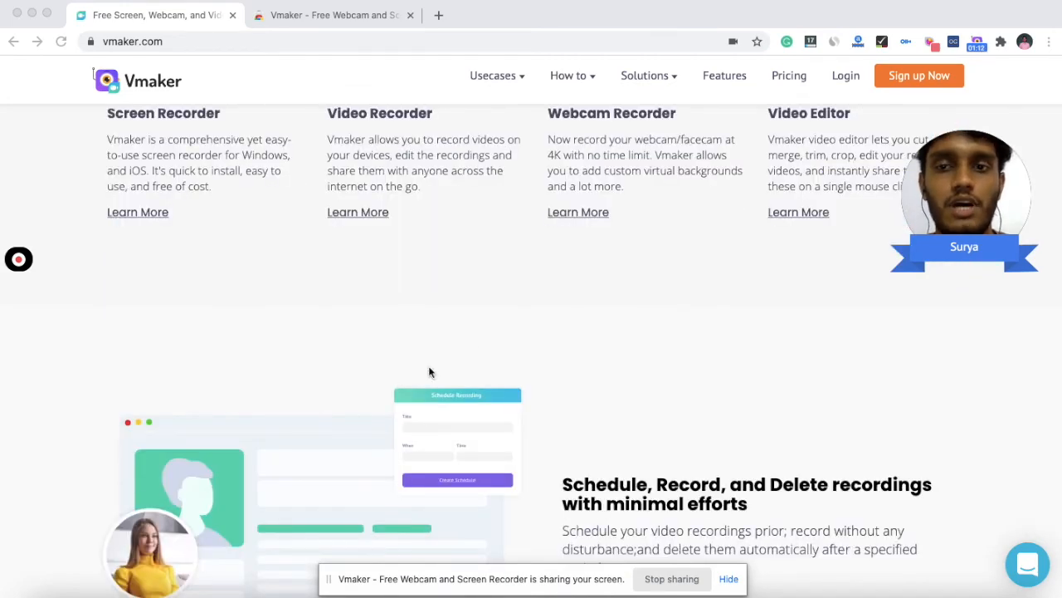
pyautogui.moveTo(701, 252)
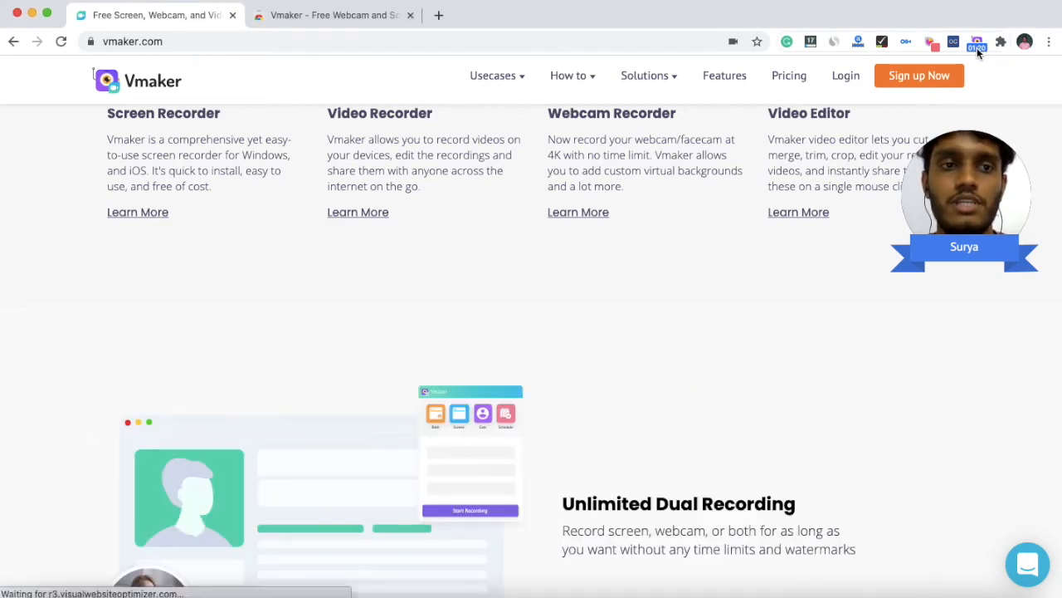
pyautogui.click(978, 42)
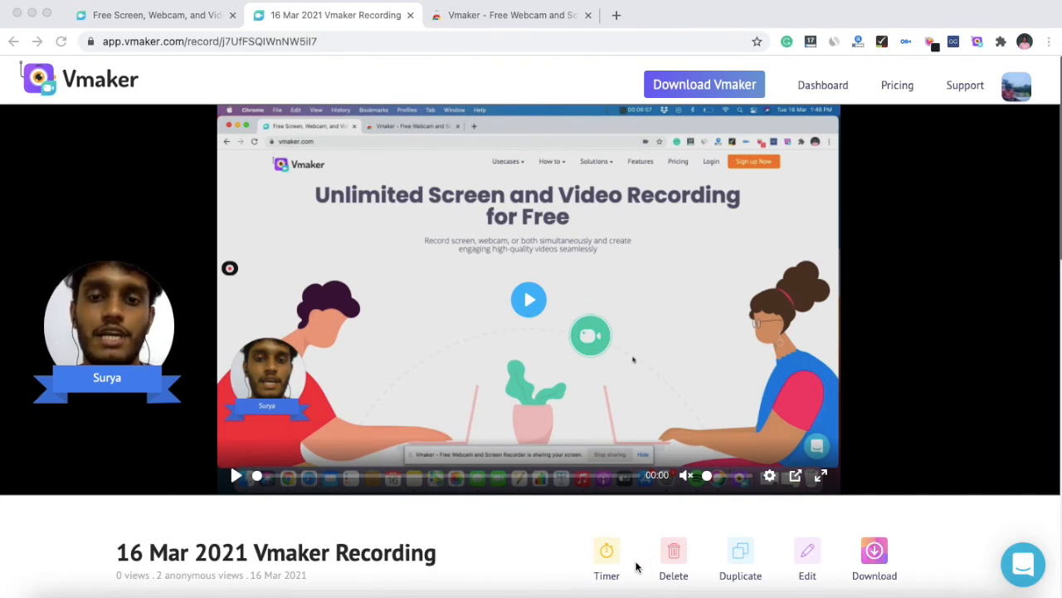
# Review the uploaded recording page, then go to the Dashboard listing all recordings.
pyautogui.scroll(-3)
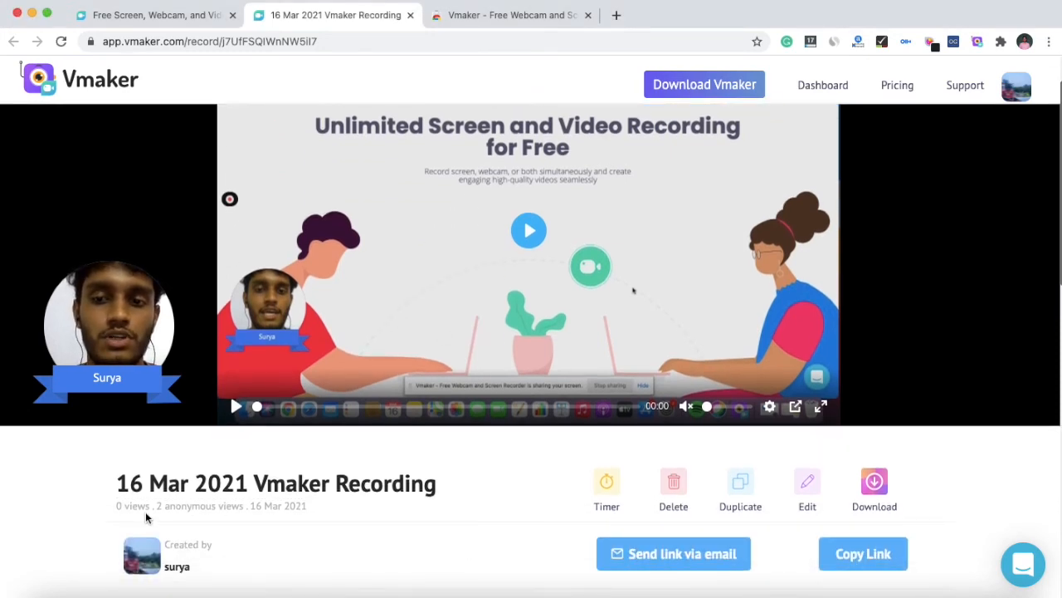
pyautogui.click(276, 483)
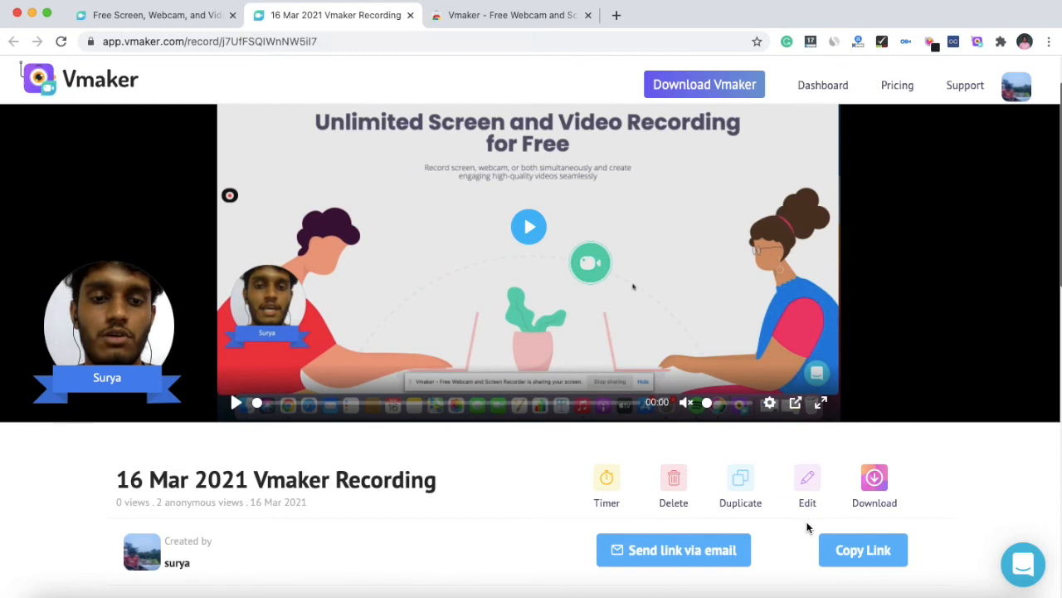
pyautogui.moveTo(943, 485)
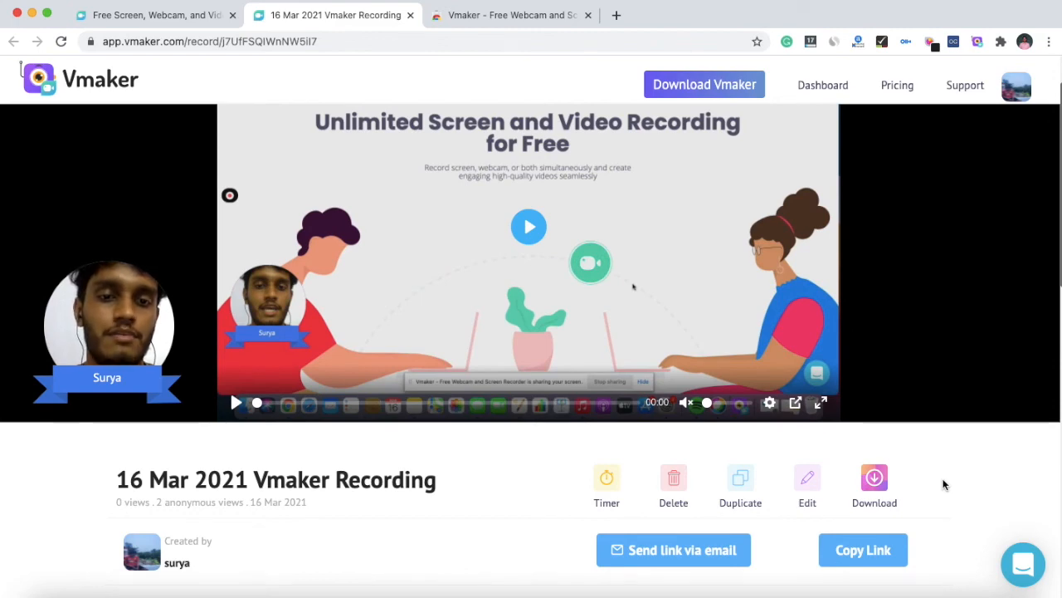
pyautogui.scroll(-3)
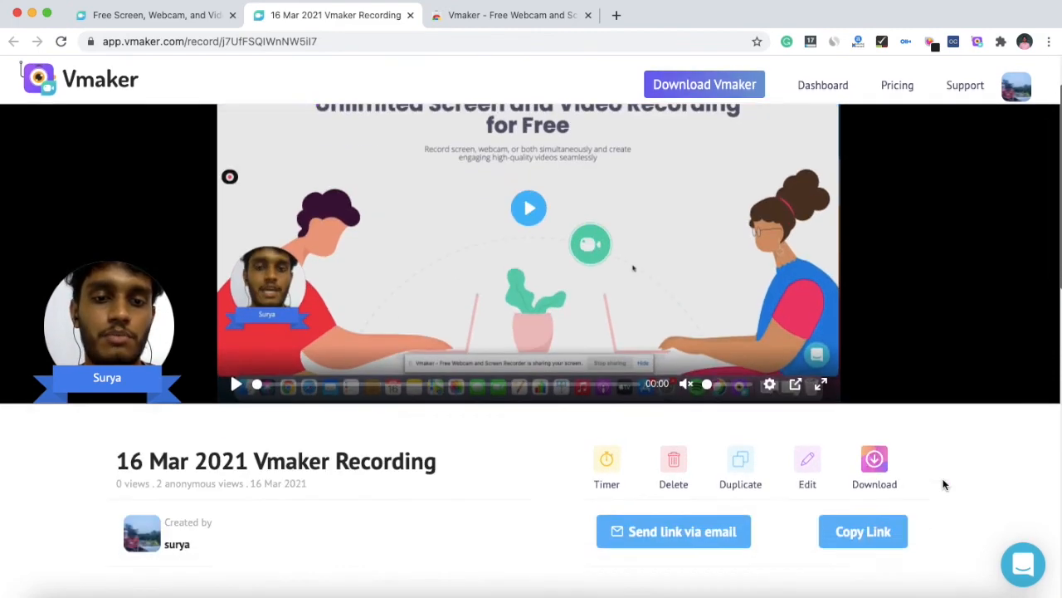
pyautogui.click(823, 85)
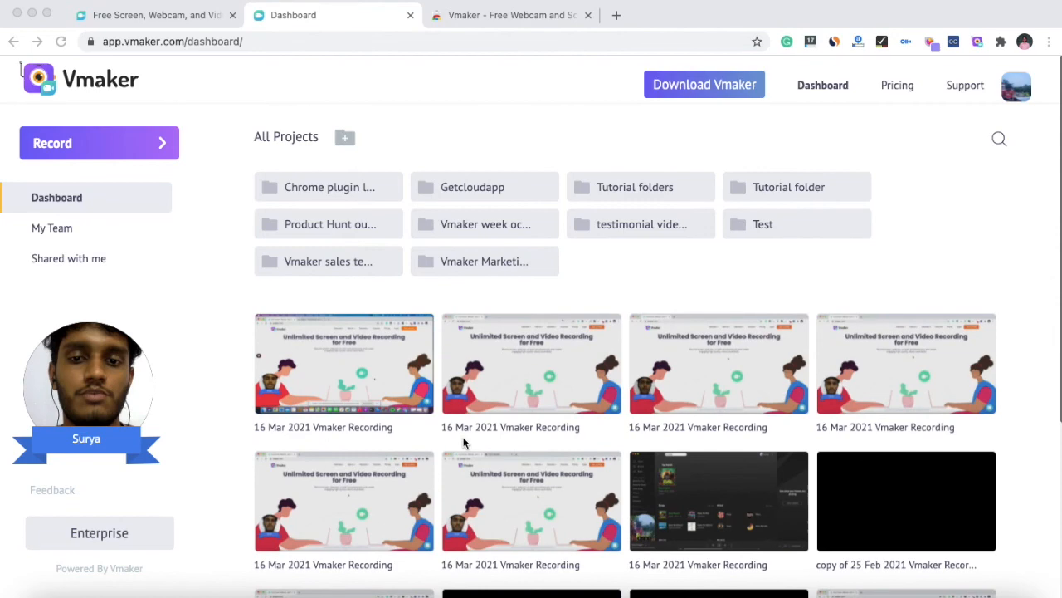
pyautogui.scroll(-3)
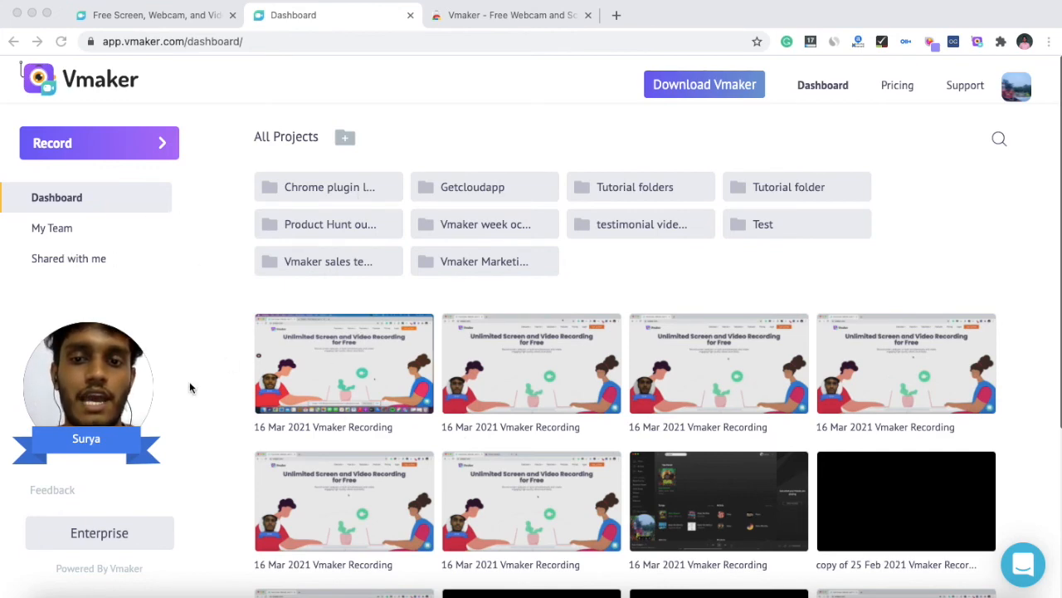
pyautogui.click(342, 362)
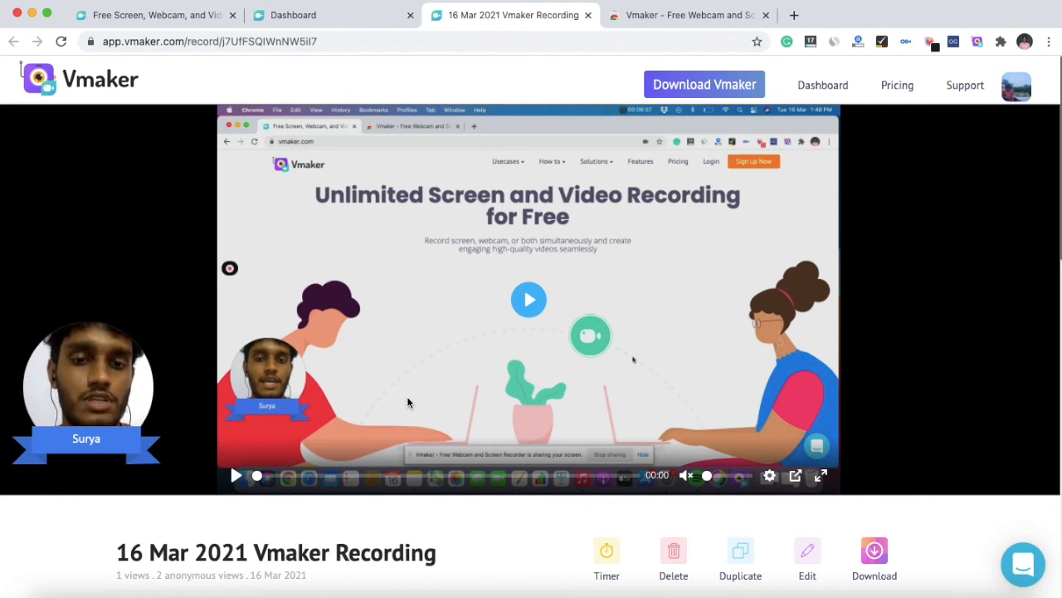
pyautogui.click(823, 84)
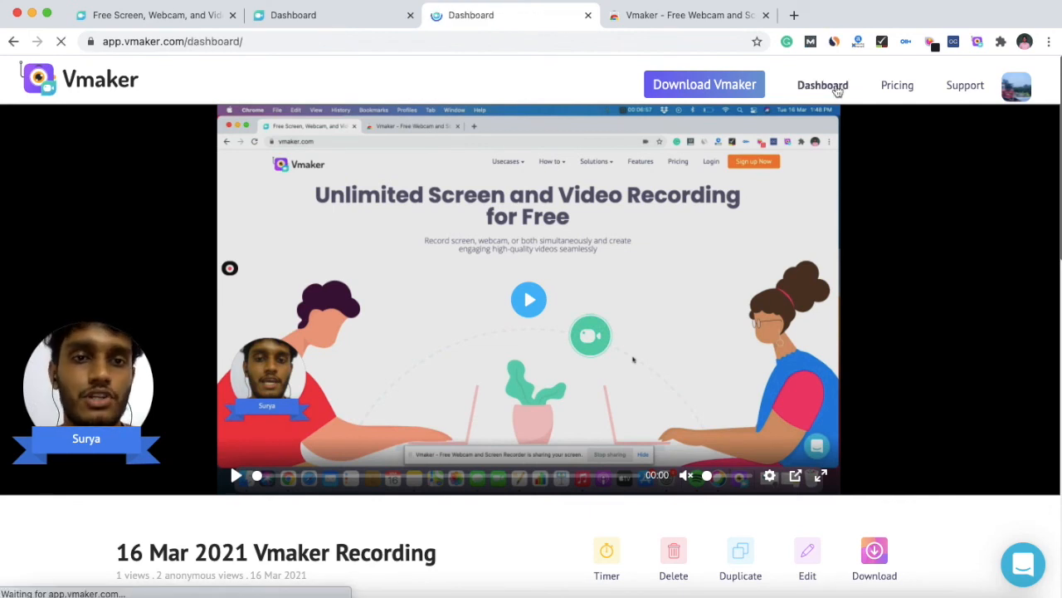
pyautogui.click(823, 85)
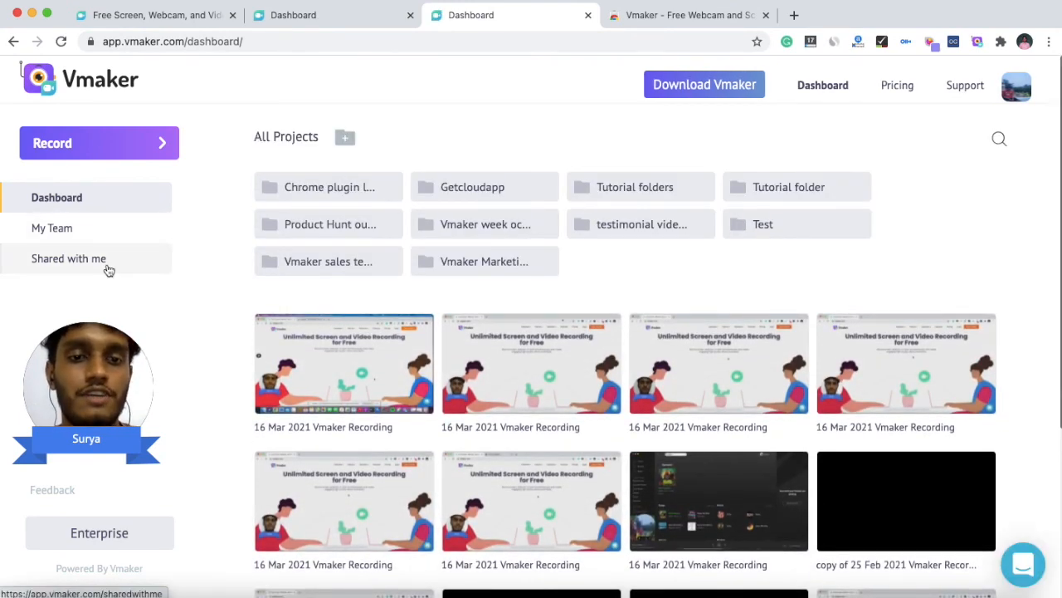
pyautogui.moveTo(492, 371)
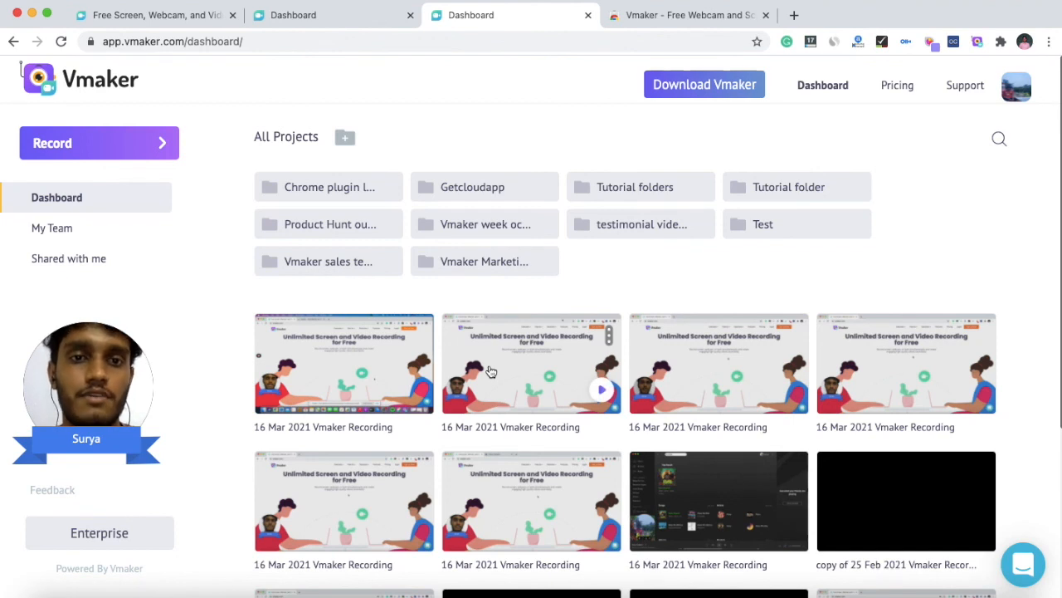